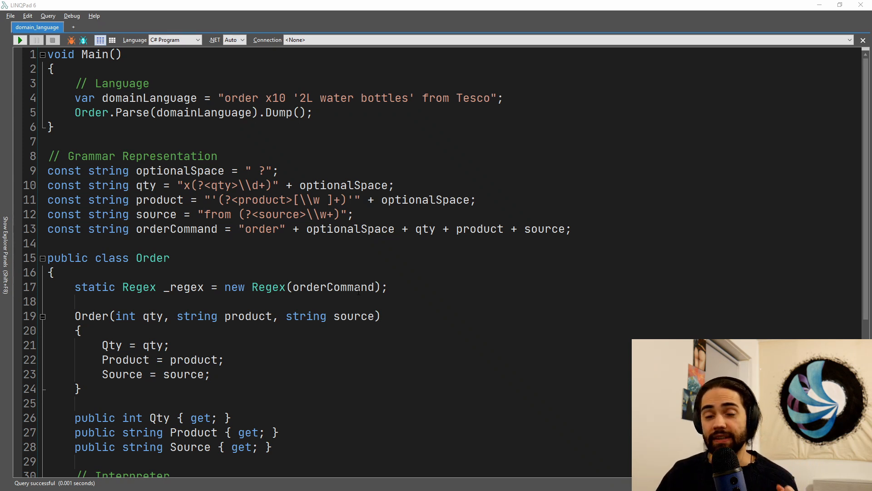
Highlight the domainLanguage order string and mark its quantity 10
drag(74, 98, 502, 99)
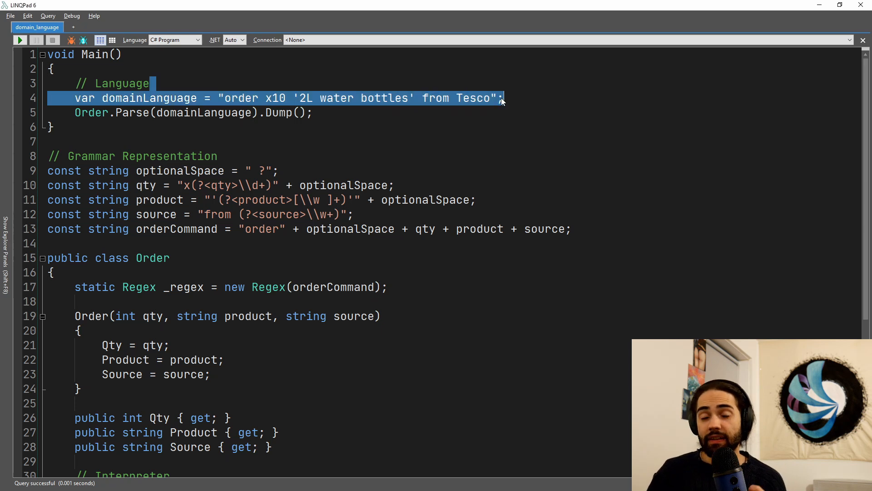
click(521, 100)
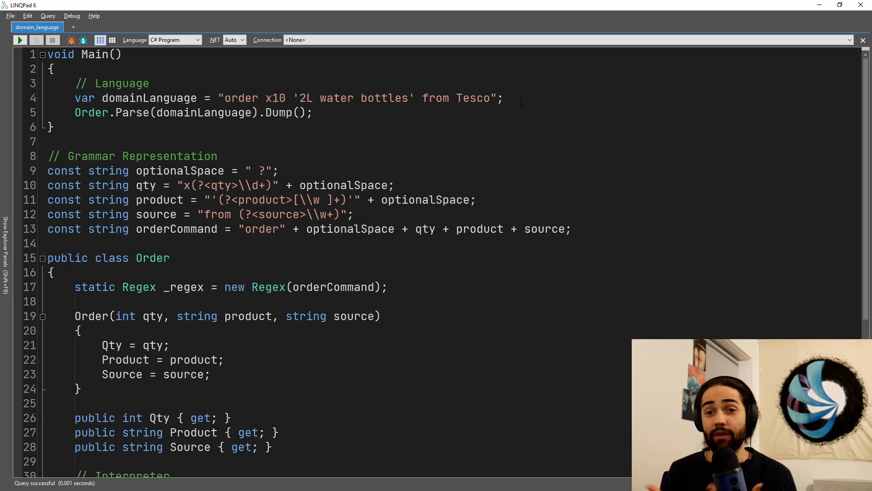
click(506, 98)
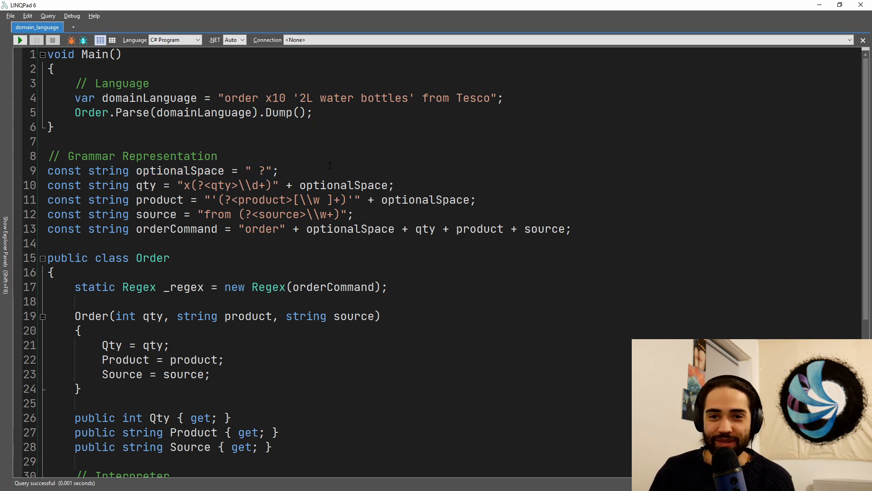
drag(254, 171, 278, 171)
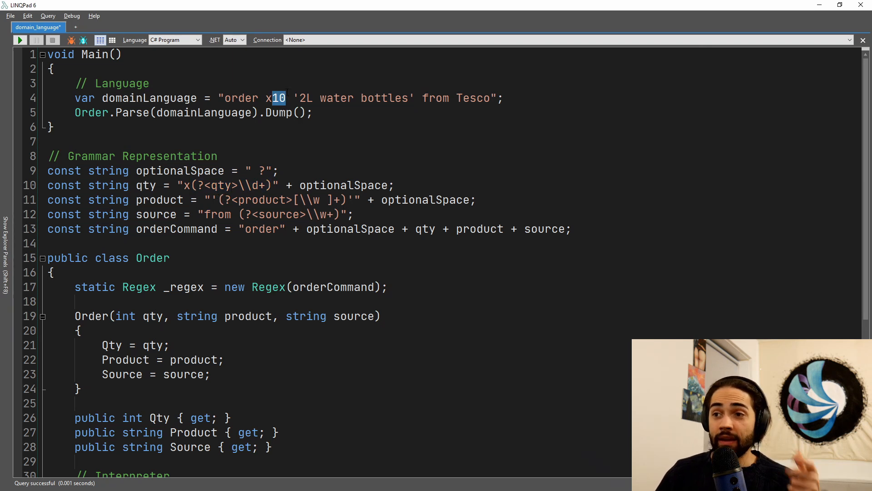
Mark the grammar's product group name and the '2L water bottles' product text
double_click(159, 200)
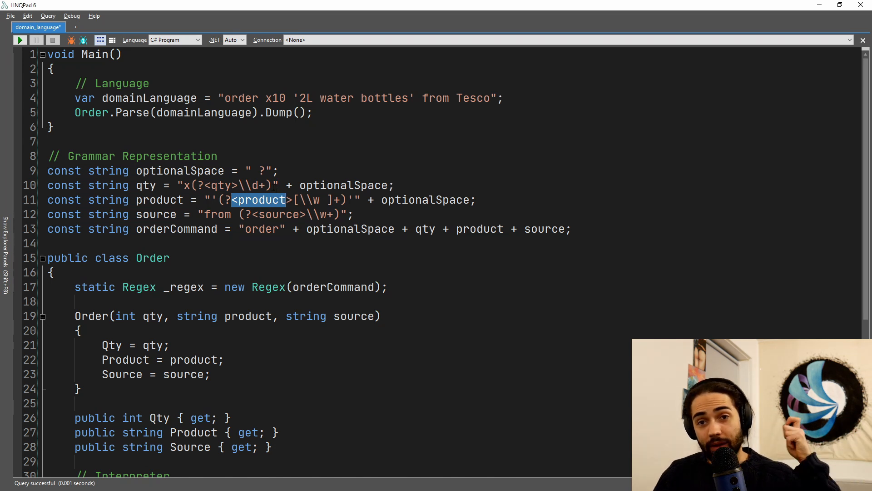
double_click(307, 98)
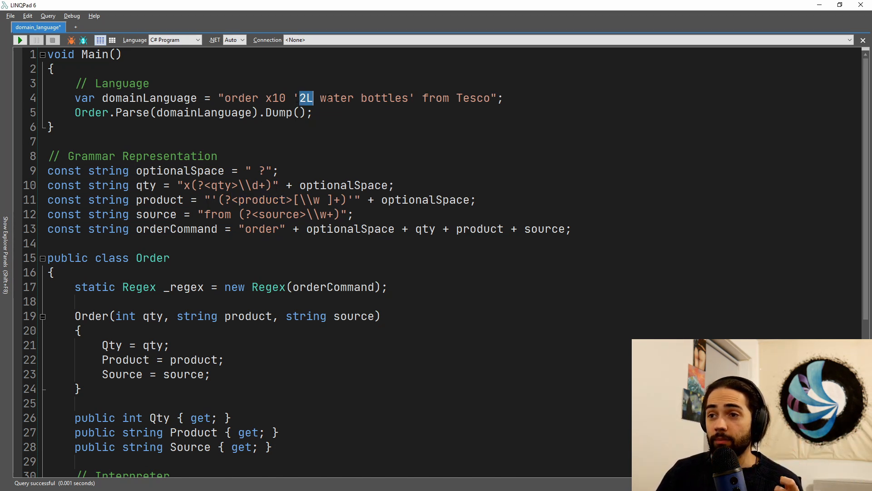
drag(299, 99, 408, 98)
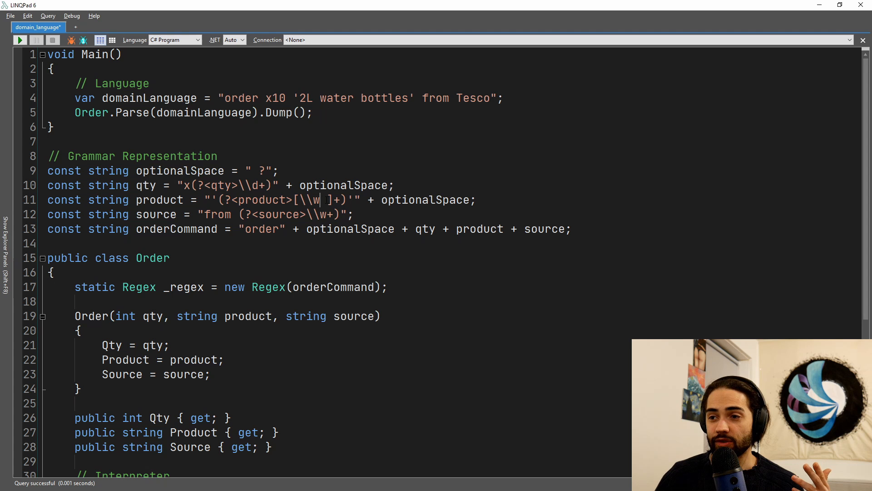
drag(292, 200, 331, 200)
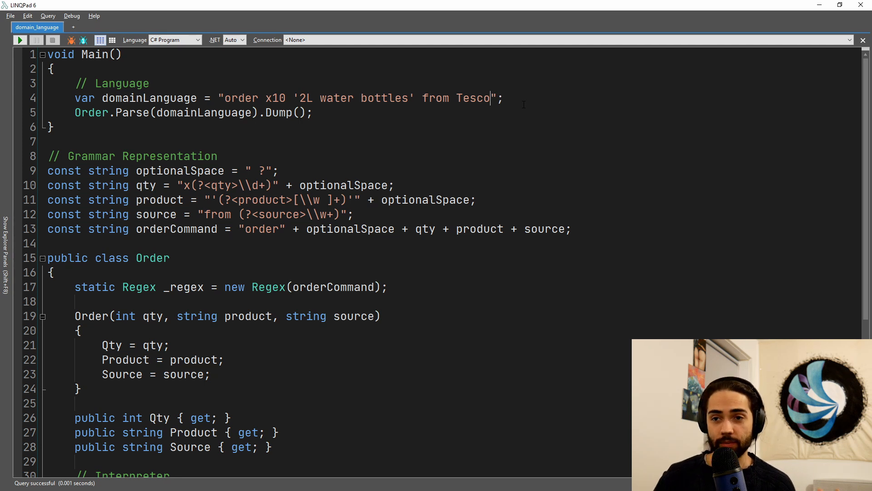
Mark the orderCommand constant and optionalSpace within its concatenation expression
double_click(176, 228)
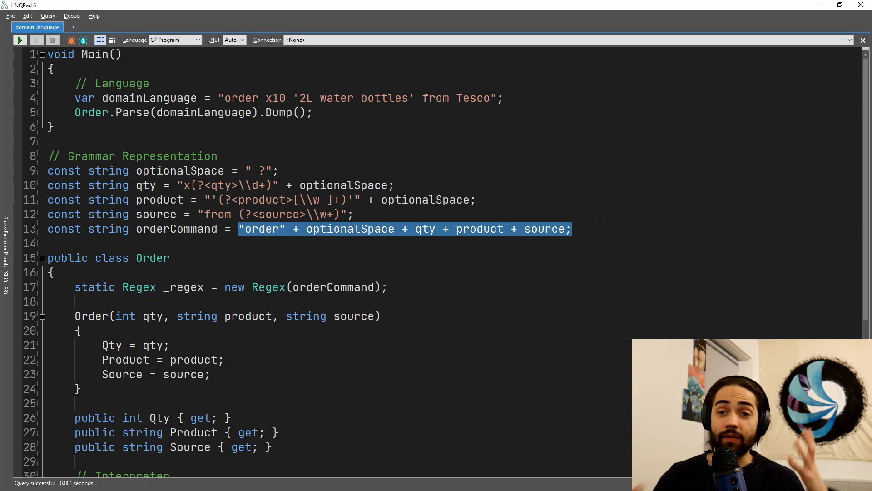
click(222, 243)
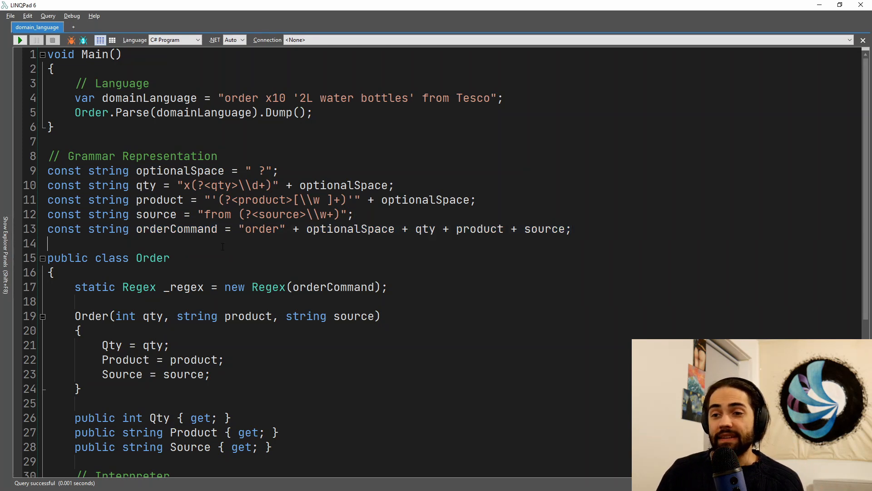
double_click(175, 229)
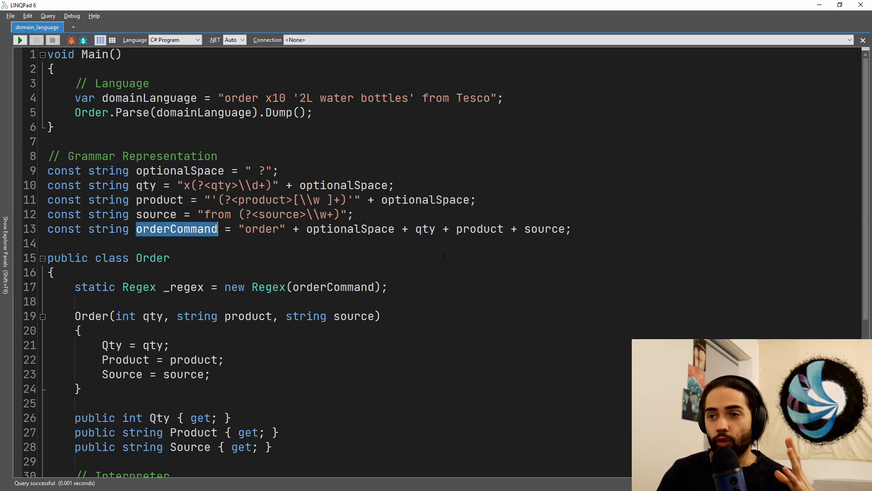
double_click(350, 229)
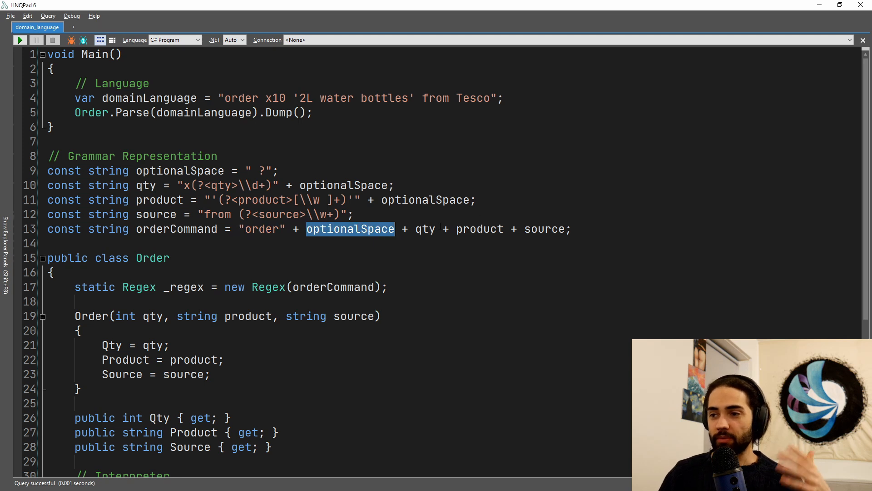
mouse_move(544, 229)
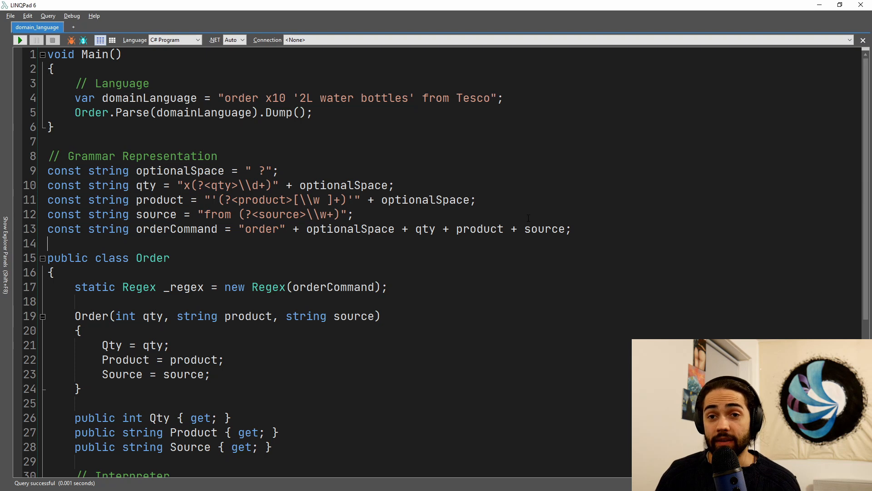
Re-highlight the order string and the full orderCommand declaration line
drag(225, 98, 504, 98)
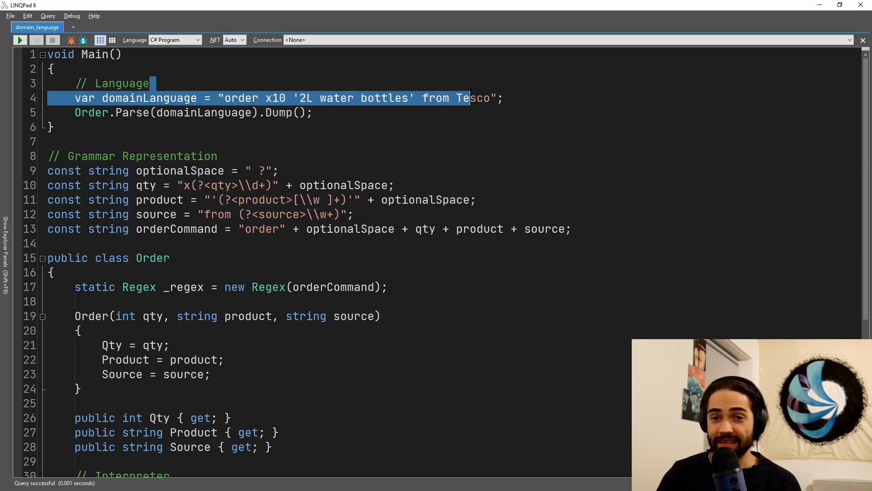
click(333, 229)
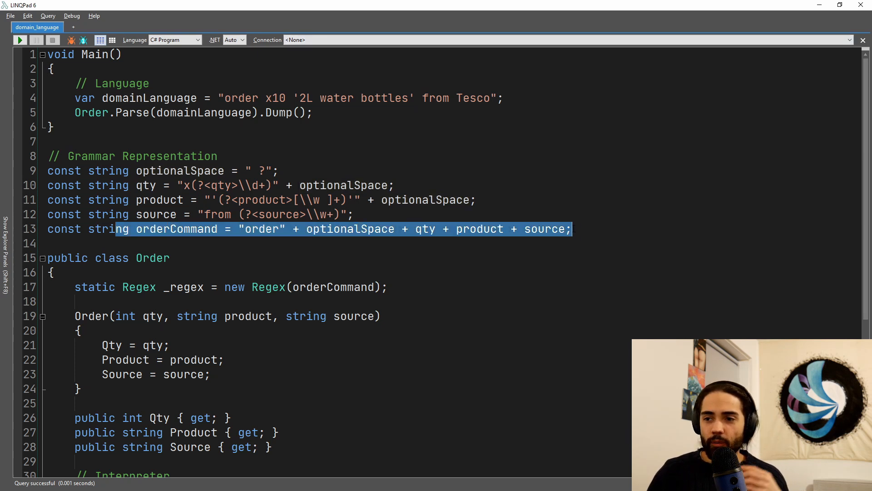
click(590, 229)
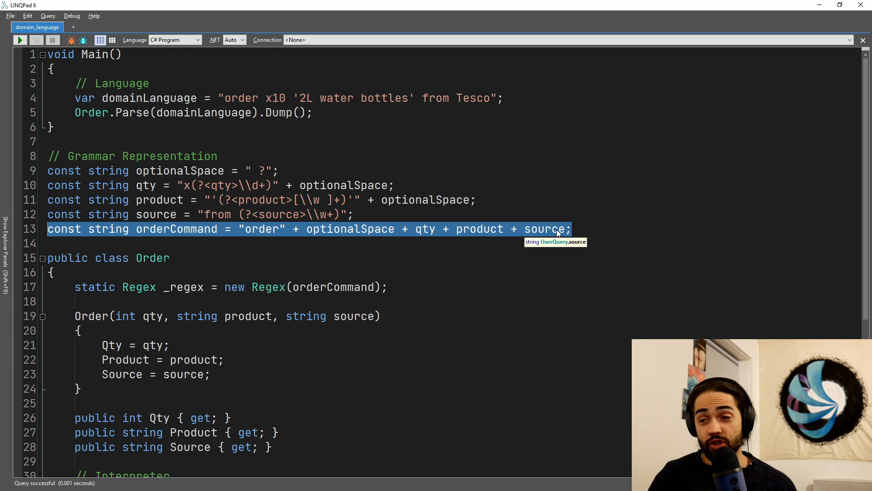
click(590, 217)
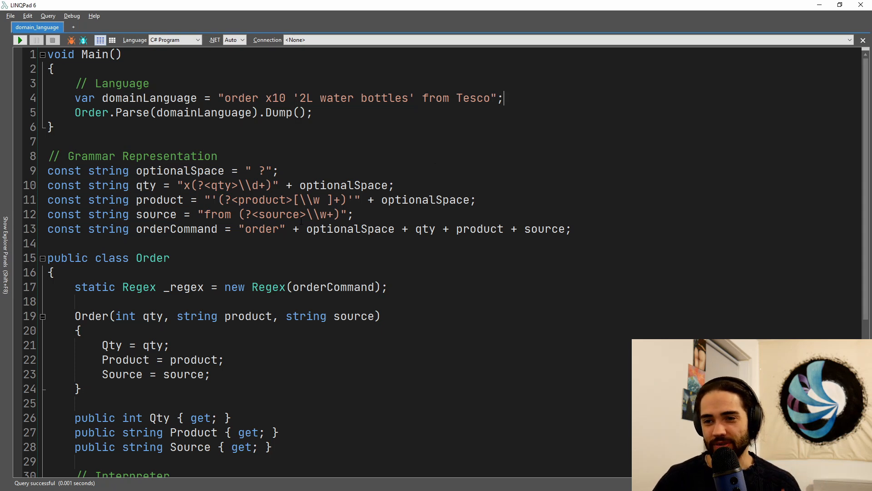
double_click(149, 98)
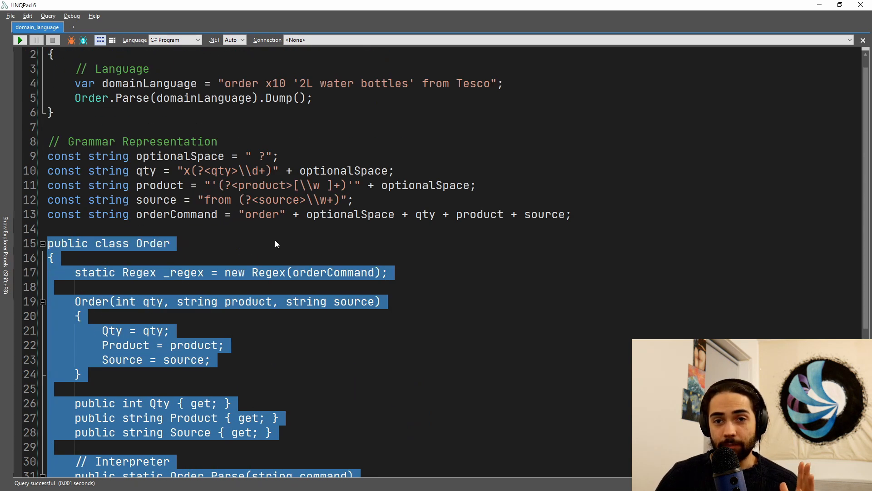
Scroll down and highlight the whole interpreter method
scroll(down, 3)
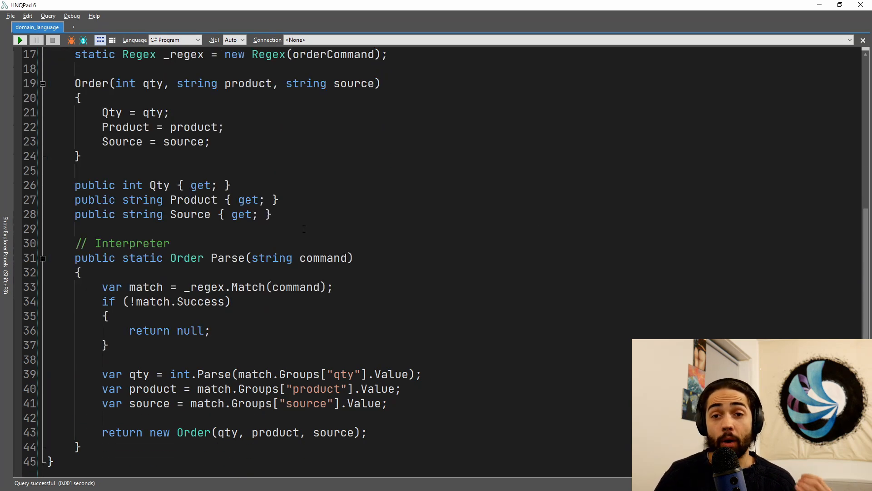
drag(74, 228, 267, 460)
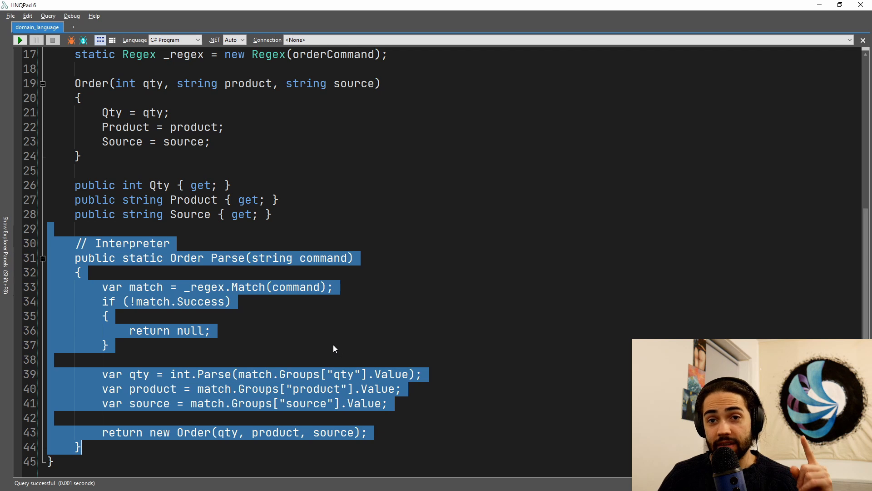
mouse_move(329, 342)
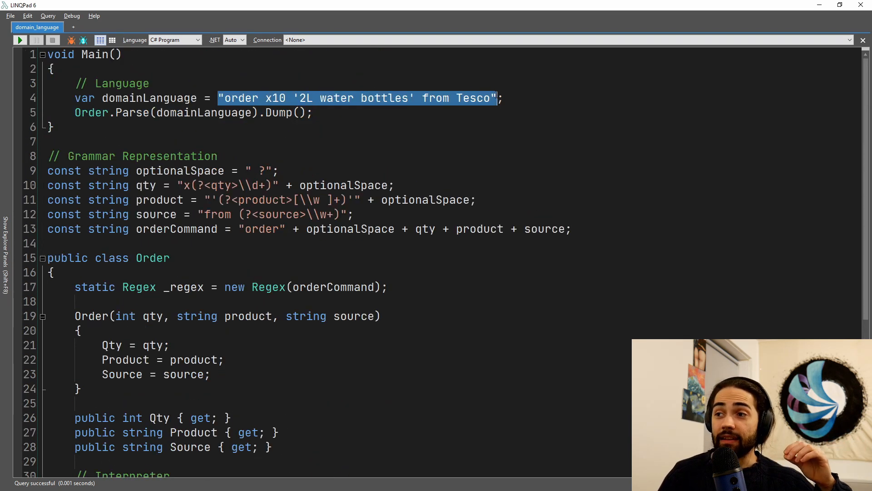
scroll(down, 3)
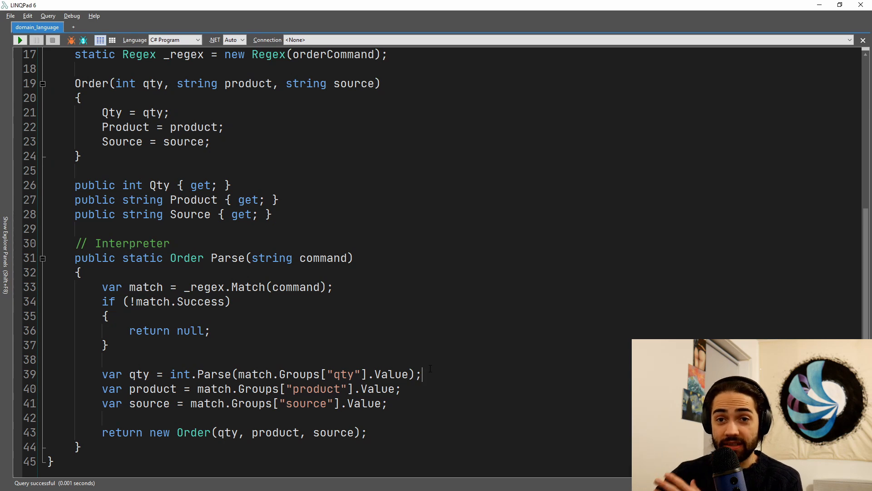
scroll(up, 3)
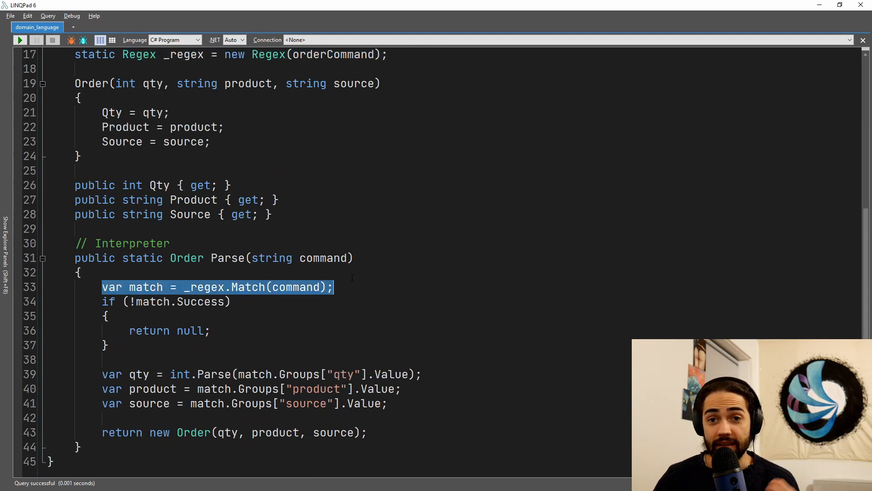
Mark the three match-group lines, then run the program to show Order Qty 10, 2L water bottles, Tesco
click(409, 336)
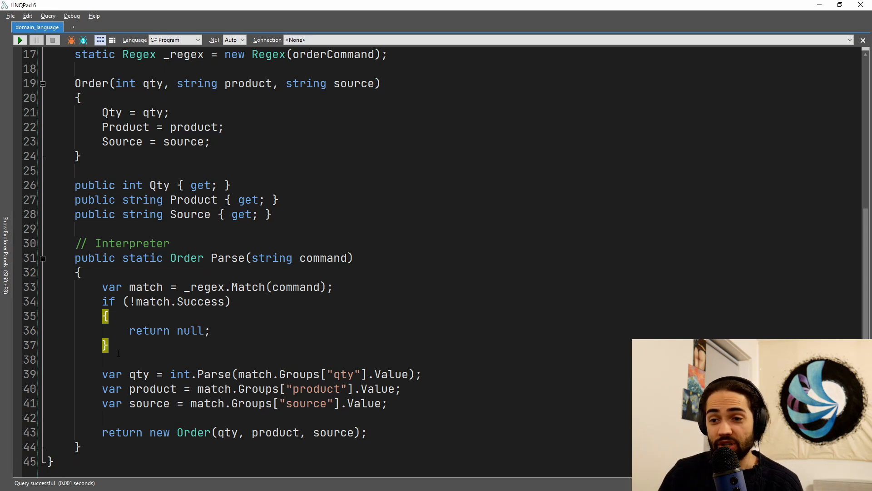
drag(102, 374, 388, 403)
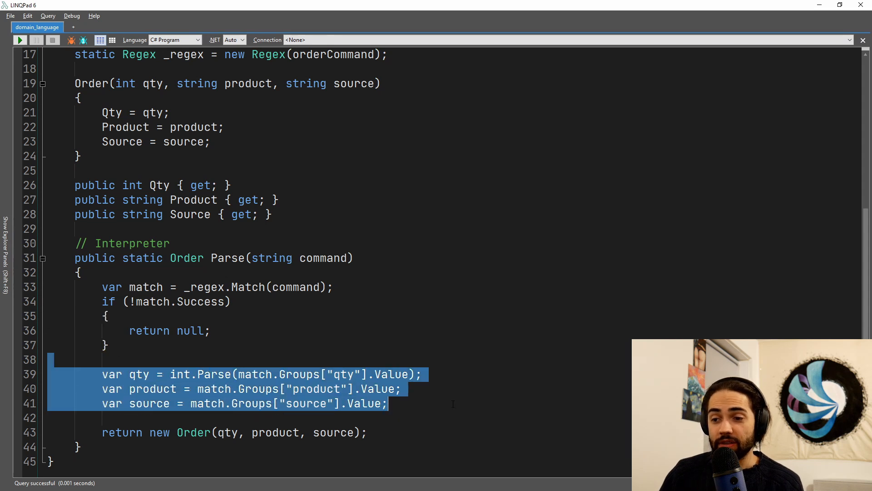
mouse_move(284, 358)
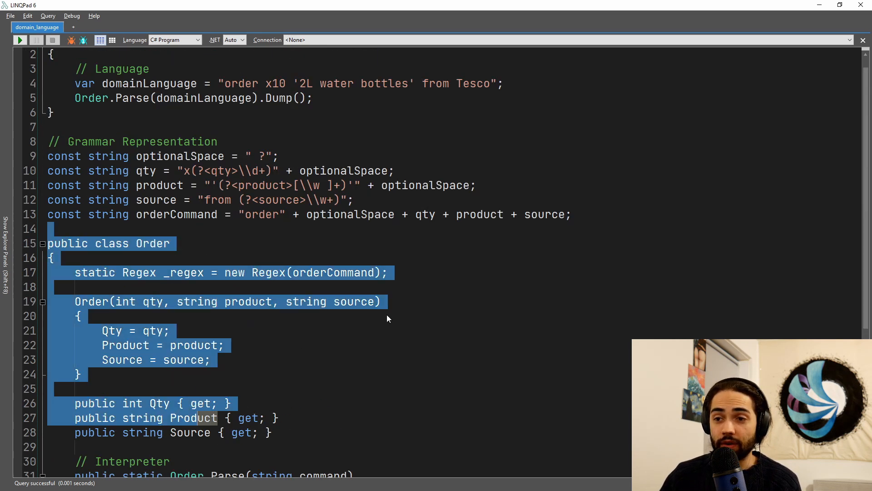
click(18, 40)
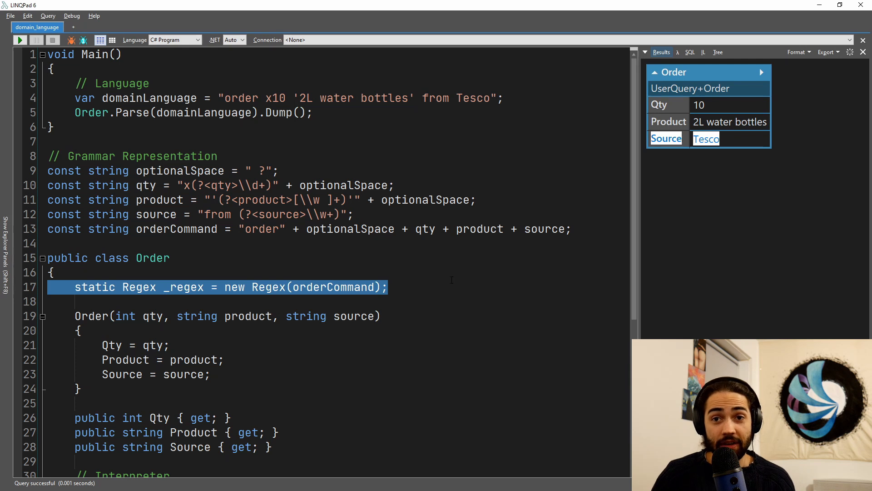
click(241, 199)
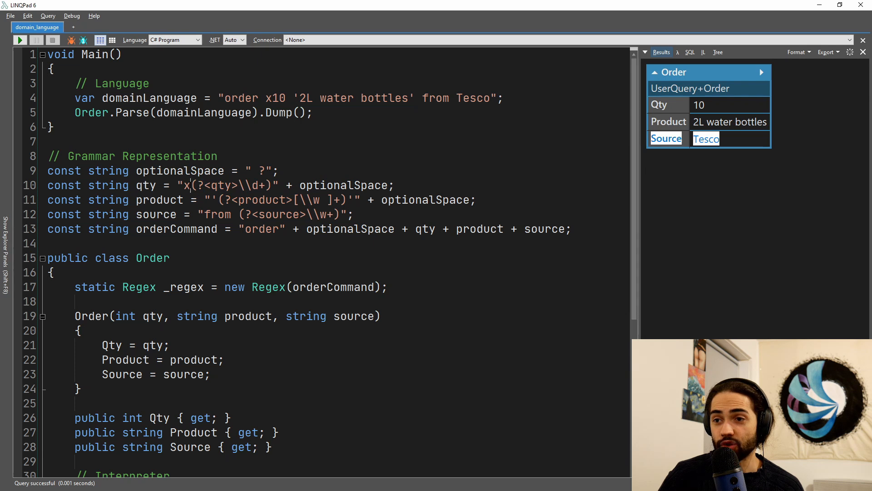
double_click(313, 199)
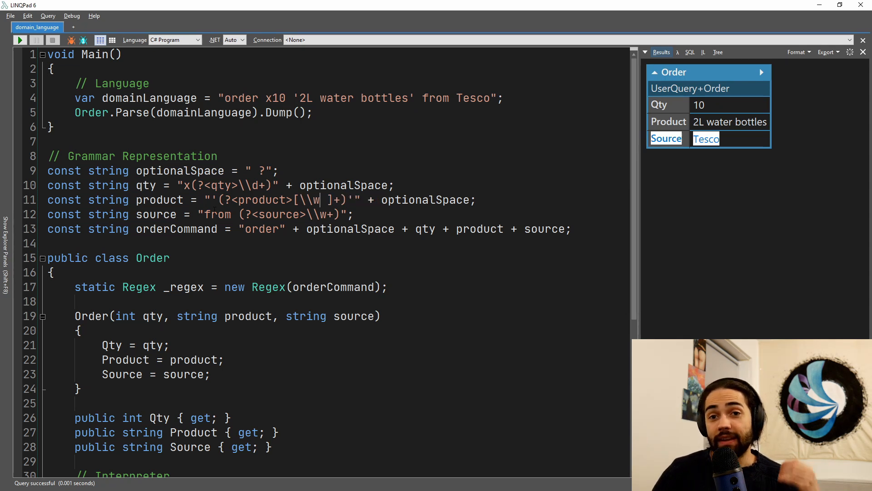
drag(239, 186, 265, 185)
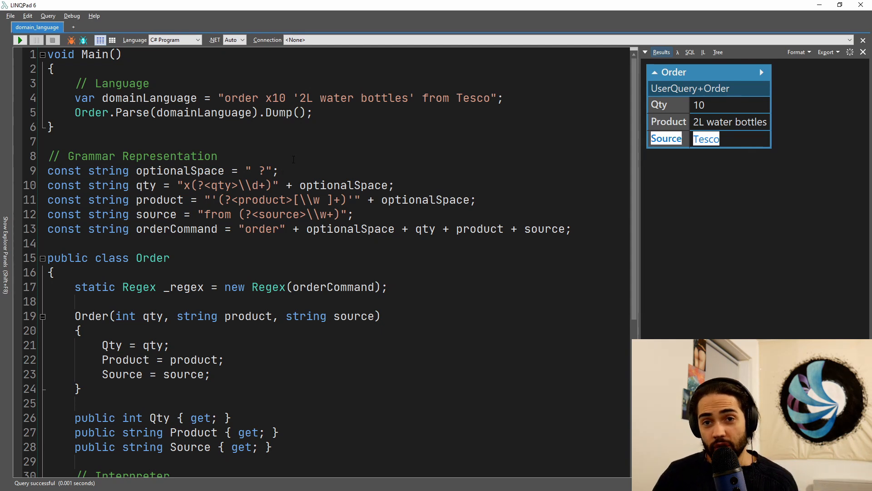
click(218, 156)
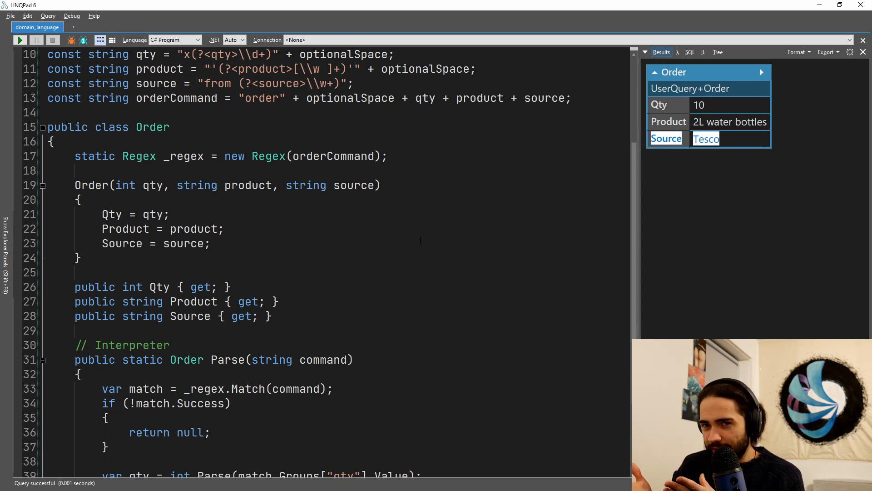
click(389, 155)
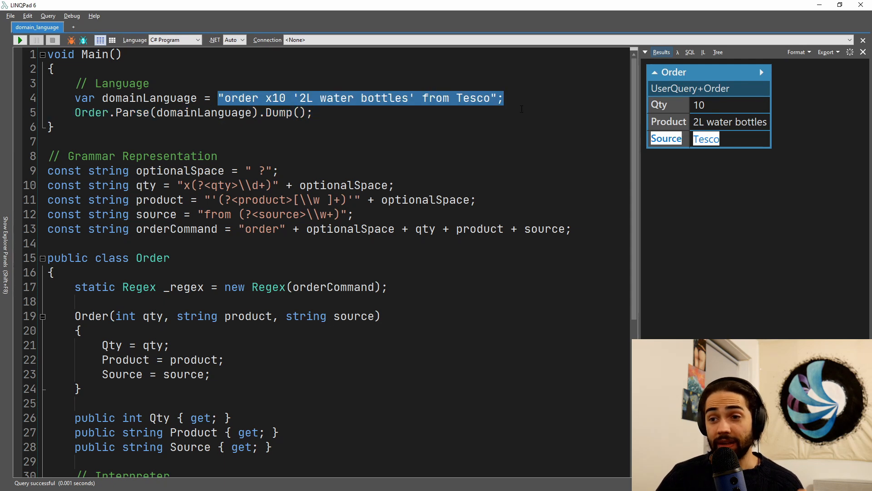
drag(47, 171, 570, 228)
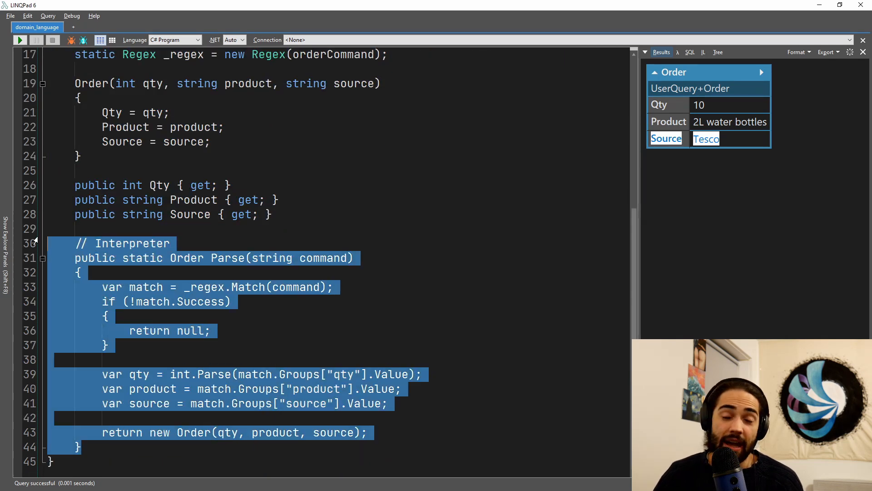
click(471, 303)
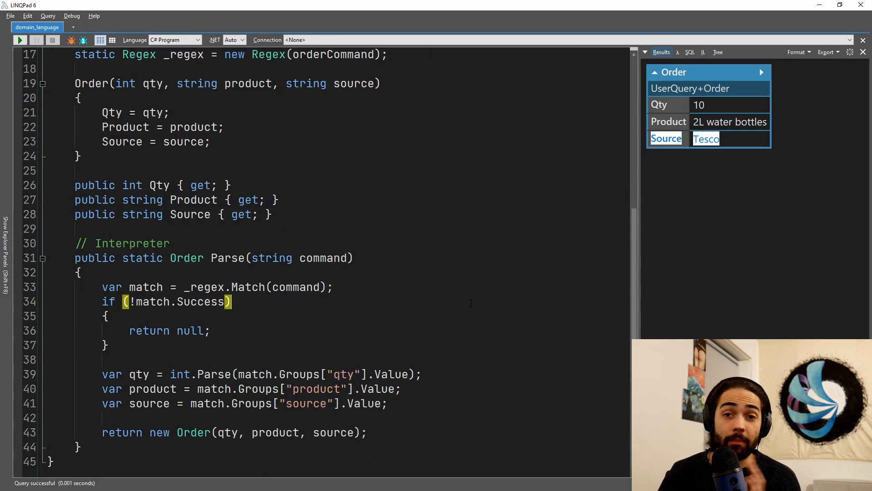